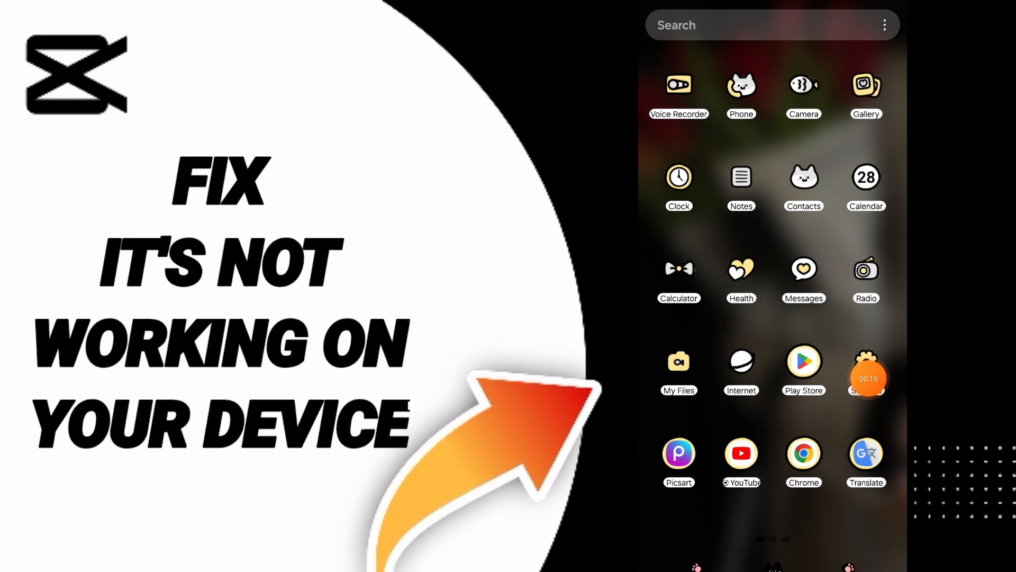
Step: Reach the Apps list of 288 installed apps where CapCut shows 576 MB
{"action": "left_click", "coordinate": [868, 378]}
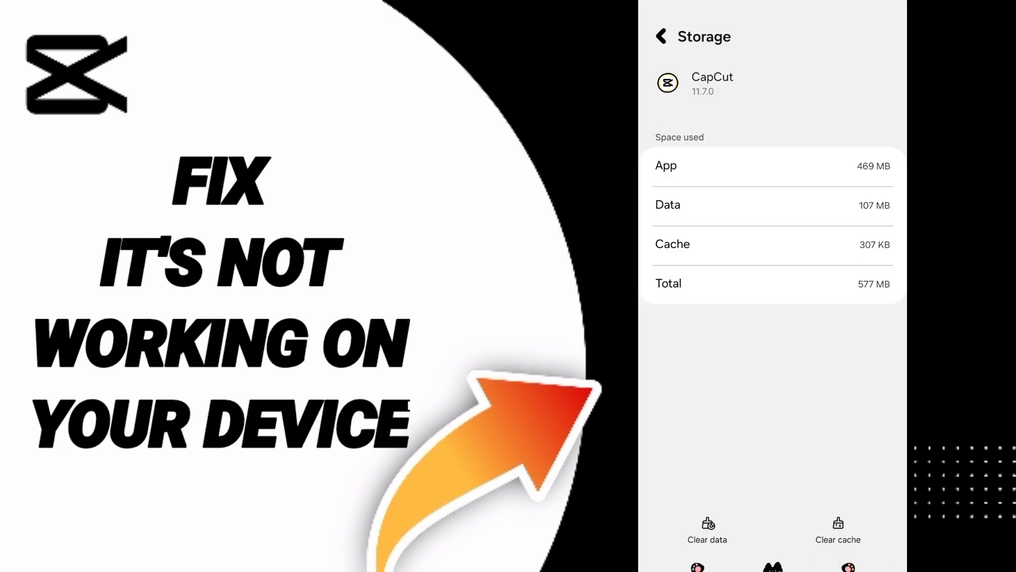
{"action": "left_click", "coordinate": [661, 36]}
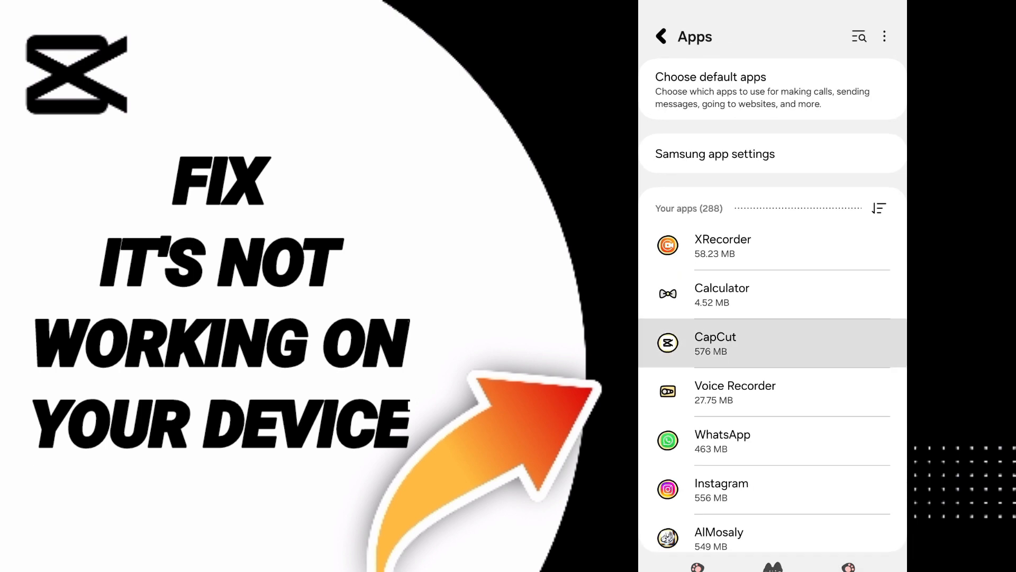
Step: Reach CapCut's Storage page showing 107 MB data and 307 KB cache
{"action": "left_click", "coordinate": [715, 342]}
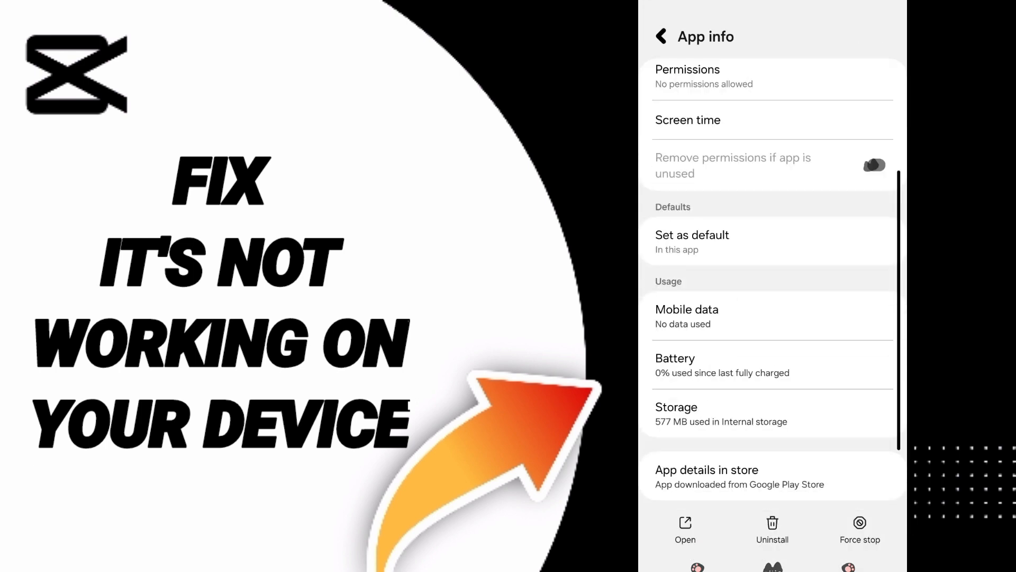
{"action": "left_click", "coordinate": [860, 529]}
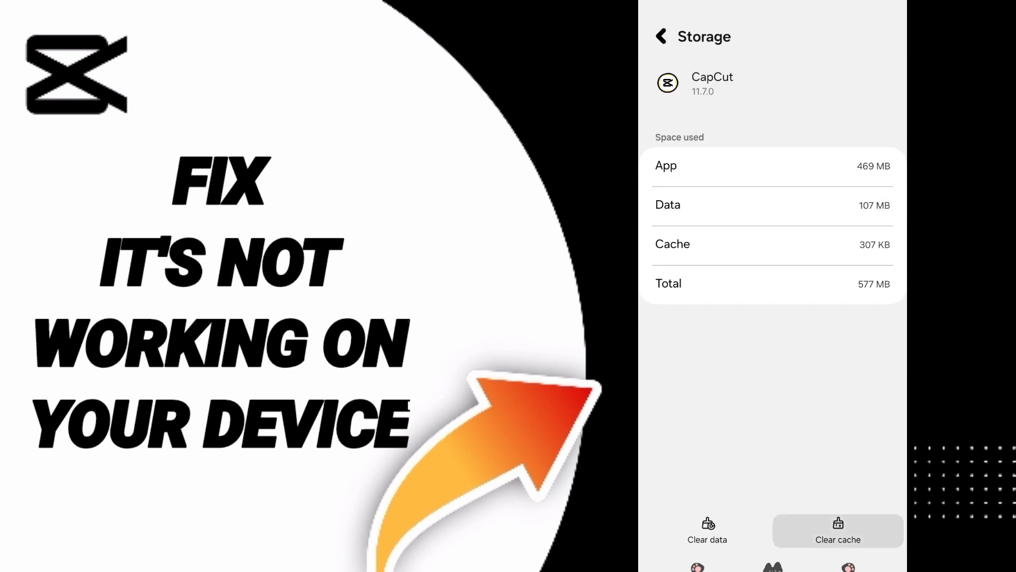
Step: Clear CapCut's cache, then cancel the Clear data prompt so its data is kept
{"action": "left_click", "coordinate": [838, 531]}
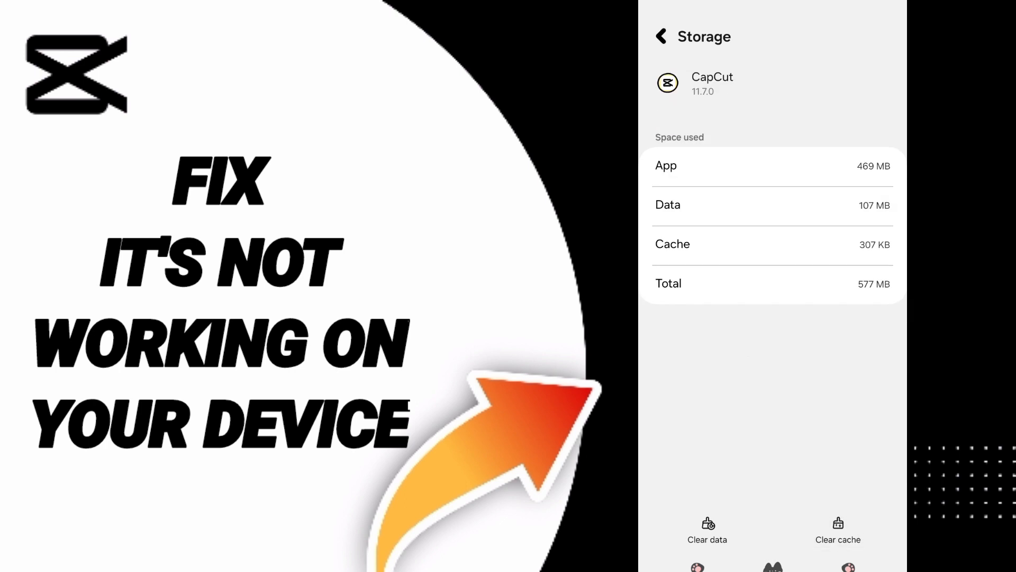
{"action": "left_click", "coordinate": [707, 530]}
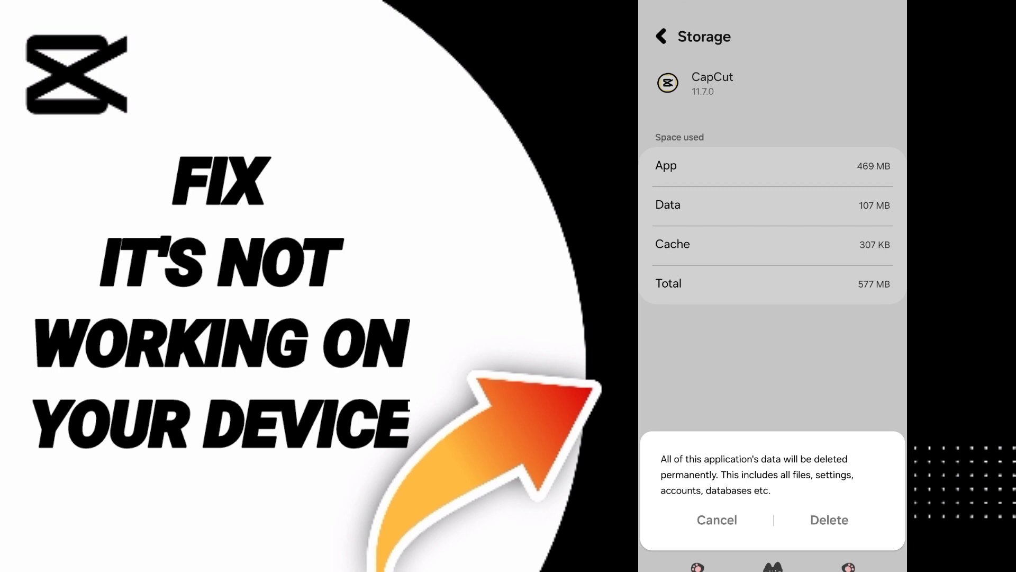
{"action": "left_click", "coordinate": [716, 520]}
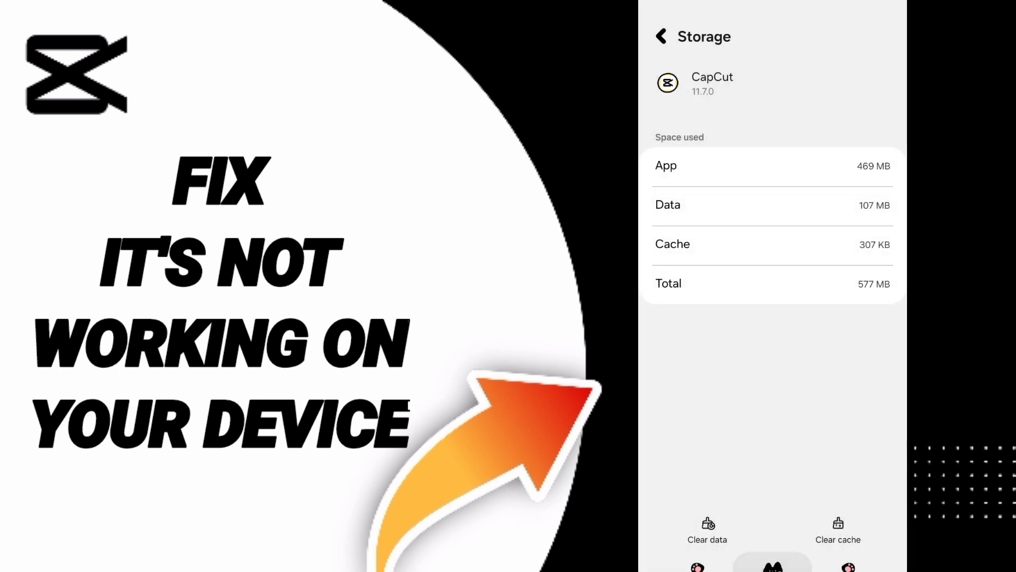